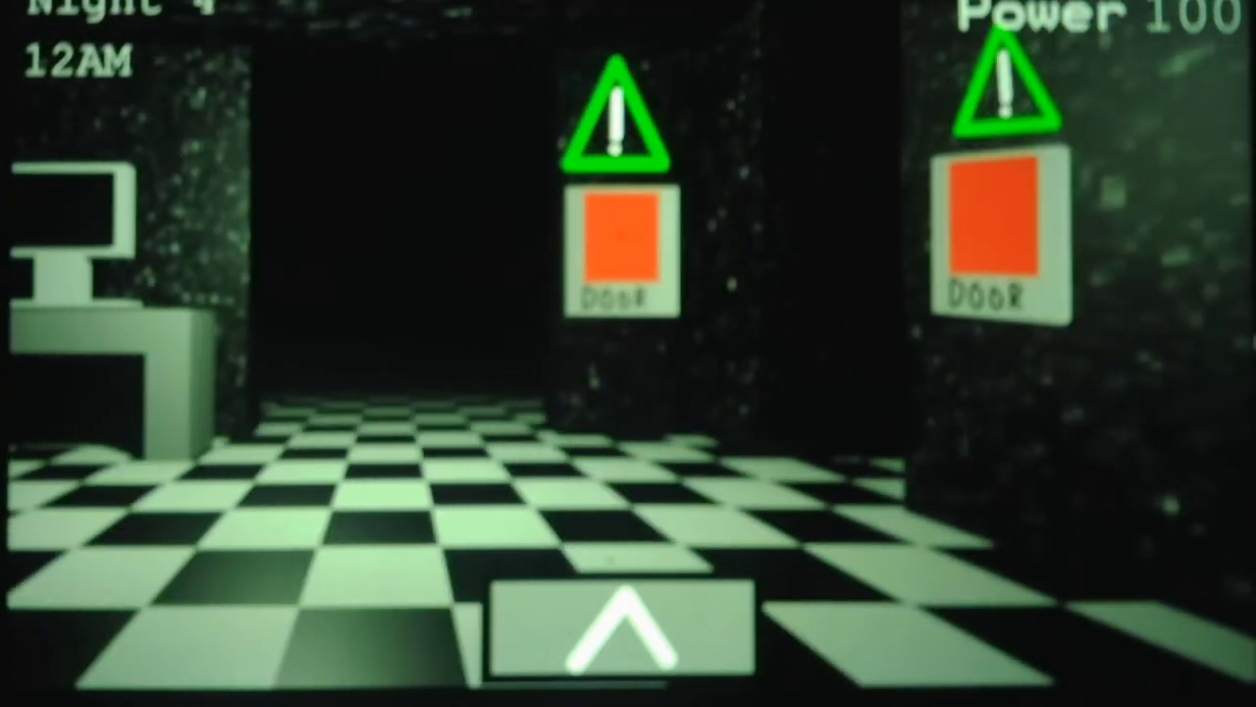
Bring up the camera monitor showing the Mine shaft 2 feed.
{"action": "left_click", "coordinate": [620, 636]}
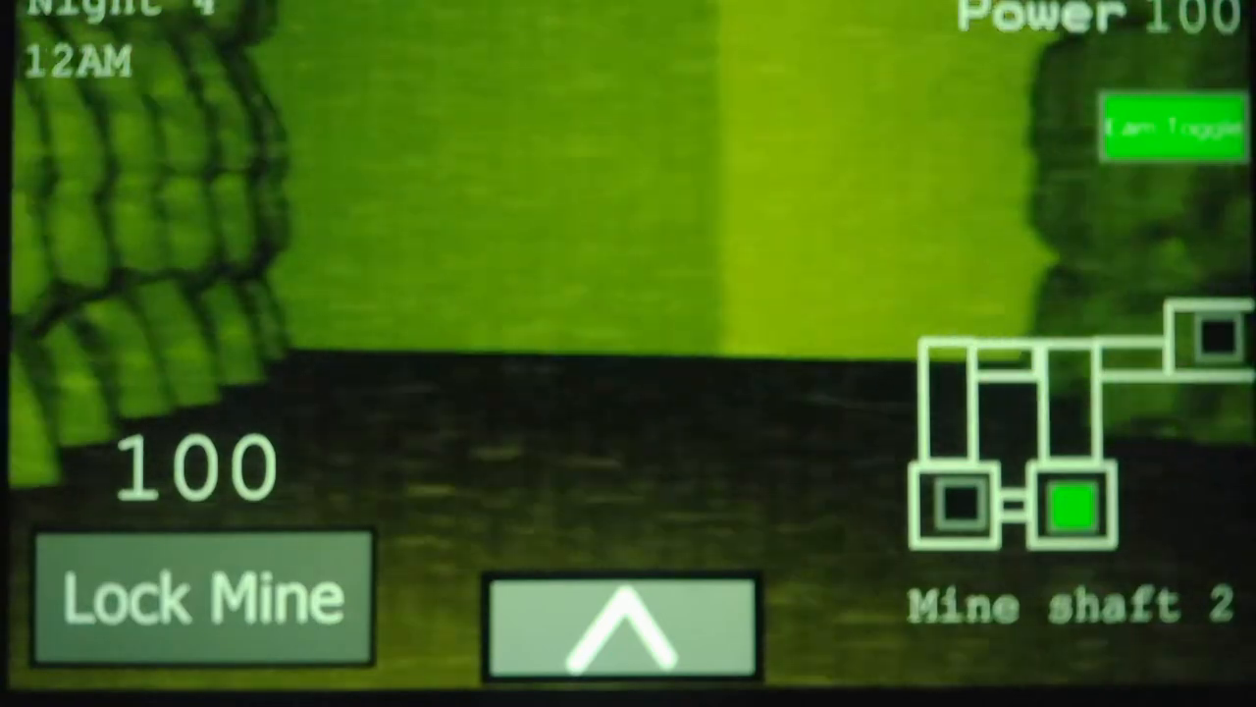